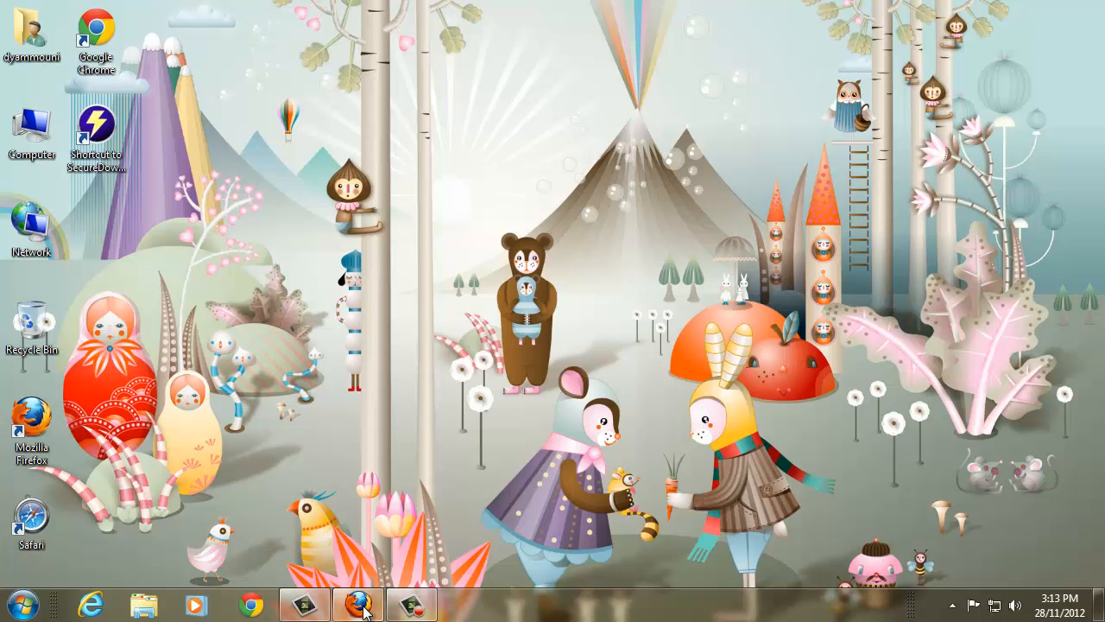
Step: Launch Firefox from the desktop and go to java.com/
{"action": "left_click", "coordinate": [359, 605]}
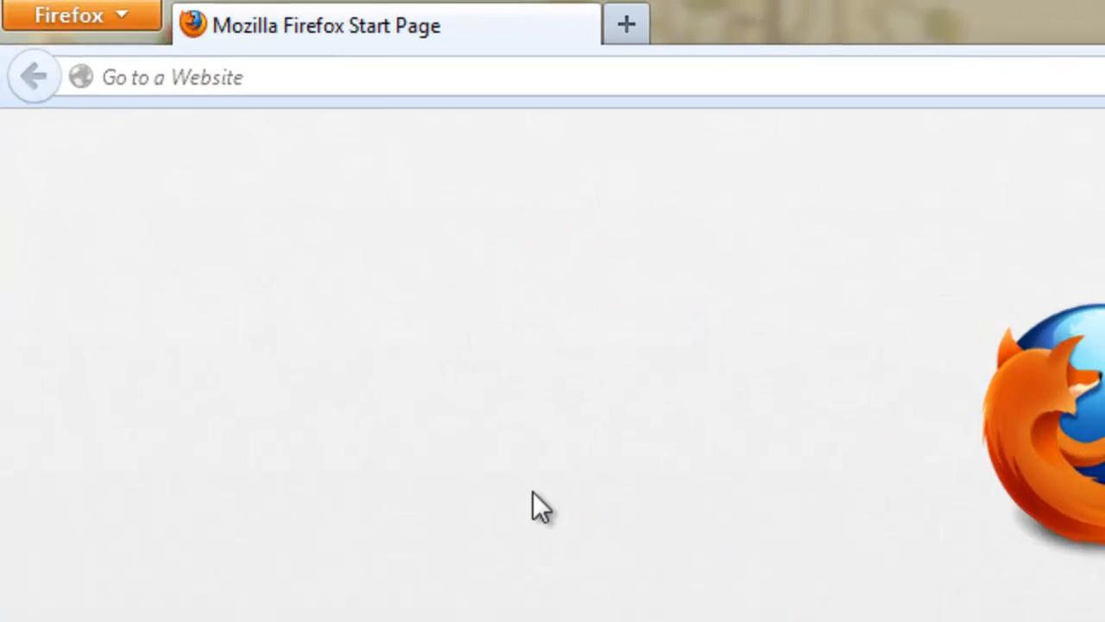
{"action": "left_click", "coordinate": [345, 76]}
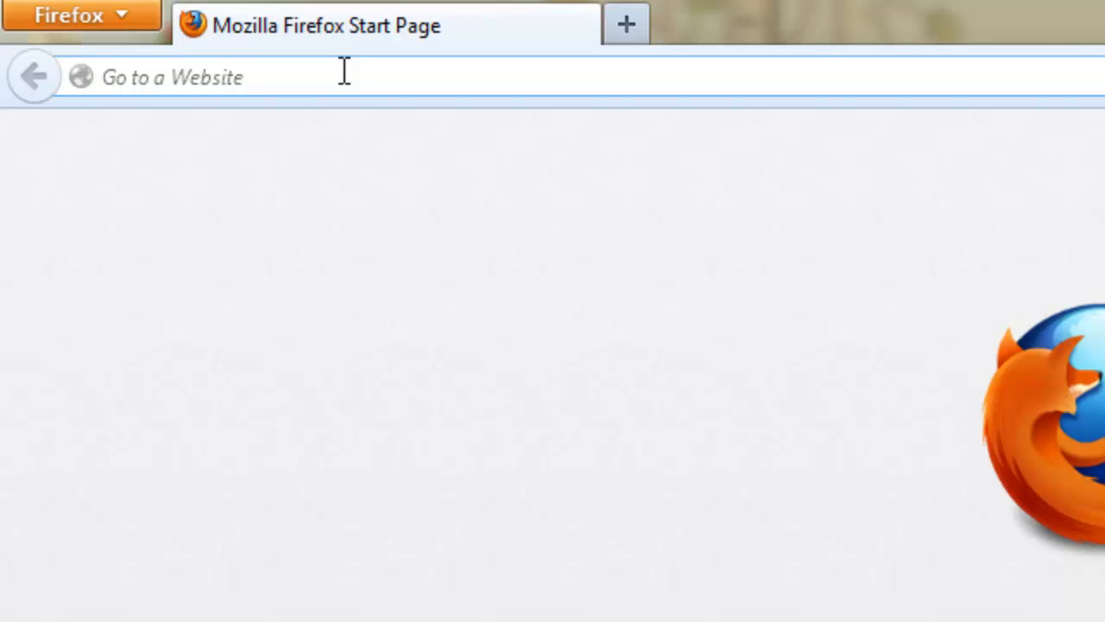
{"action": "type", "text": "java.com/en/"}
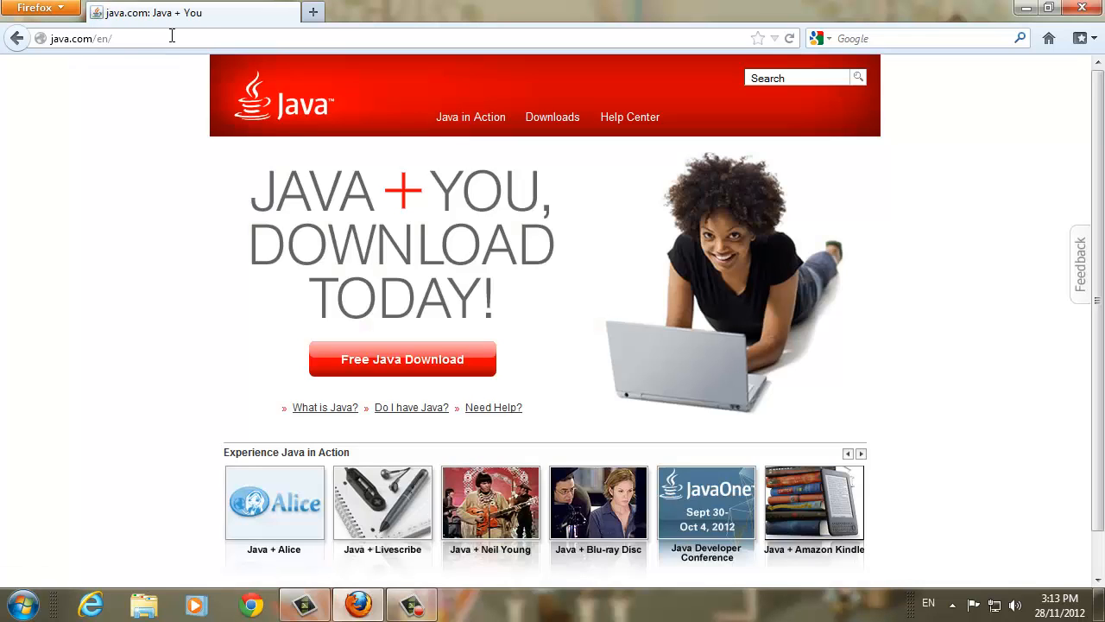
{"action": "mouse_move", "coordinate": [266, 356]}
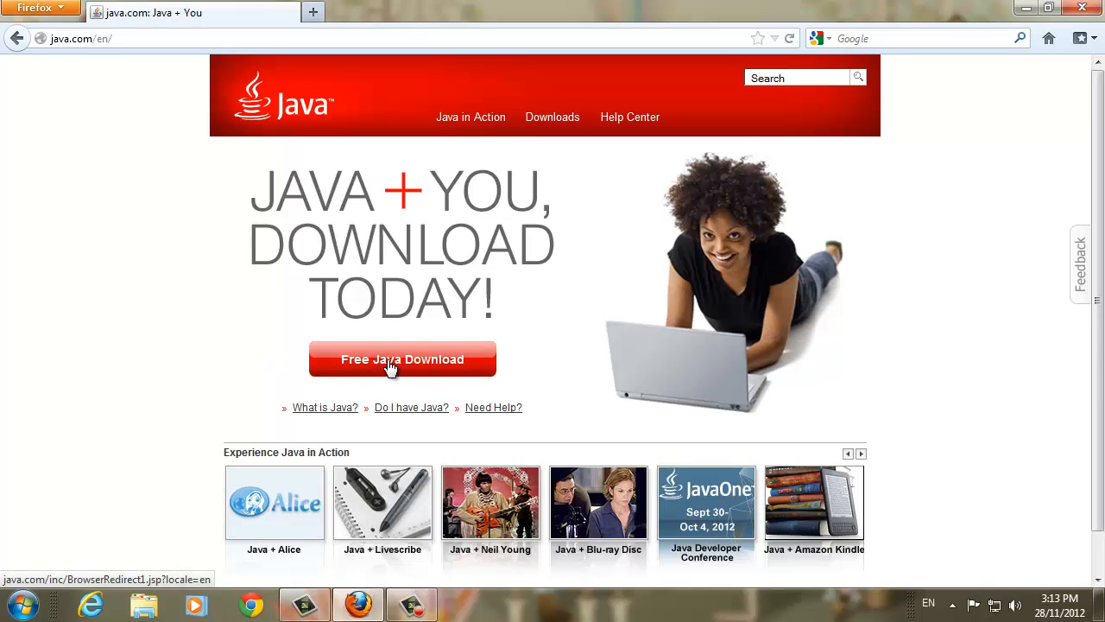
Step: Start the free Java download, accepting the terms, so jxpiinstall.exe downloads
{"action": "left_click", "coordinate": [400, 357]}
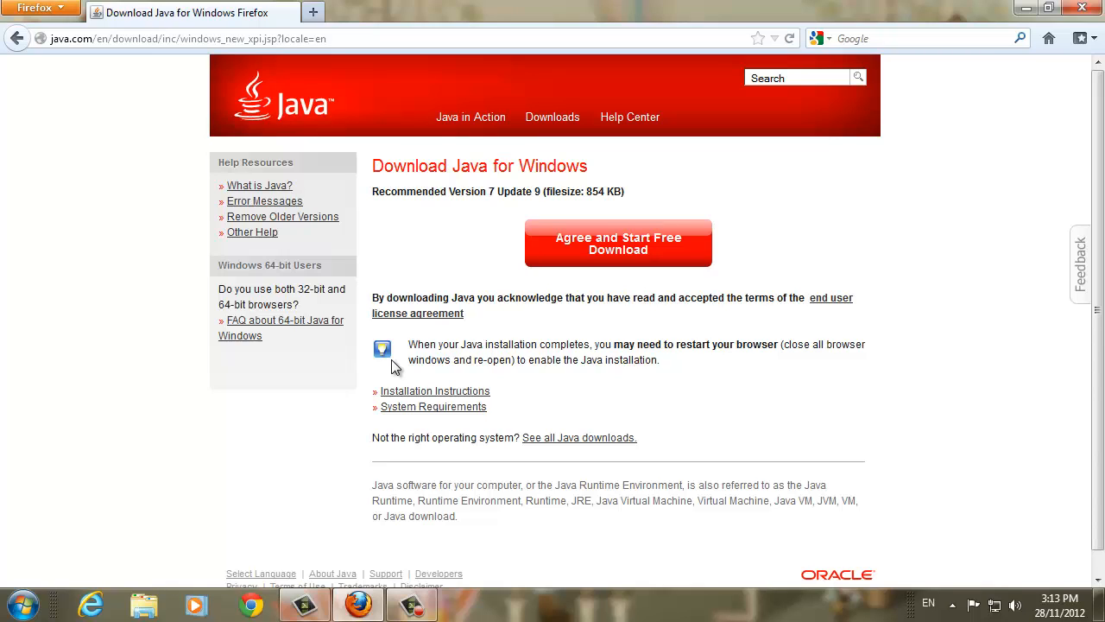
{"action": "mouse_move", "coordinate": [514, 271]}
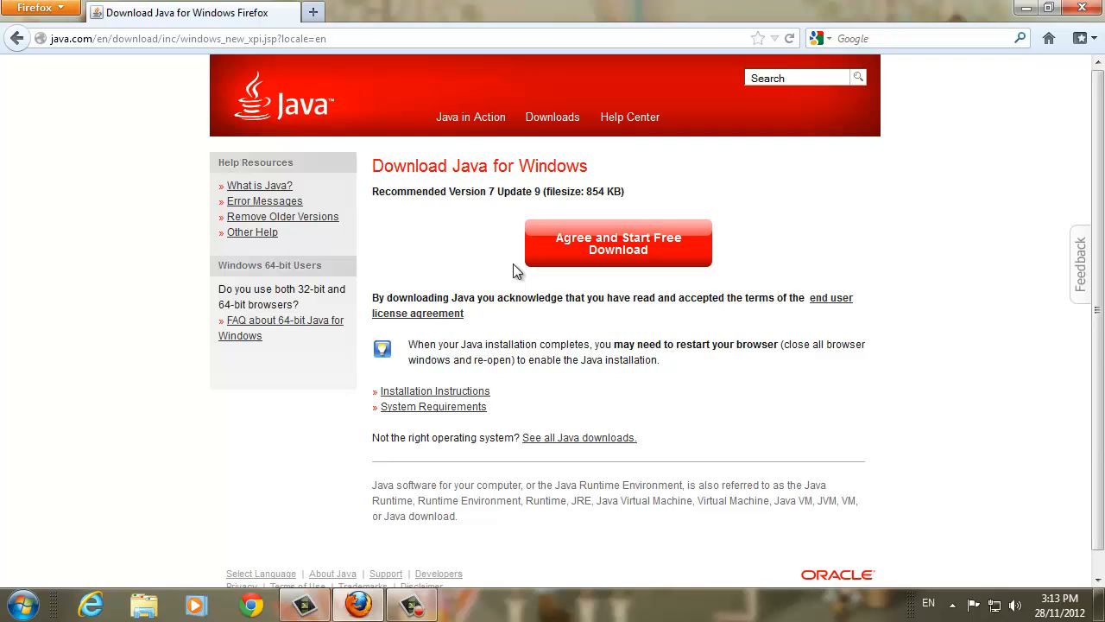
{"action": "mouse_move", "coordinate": [521, 271]}
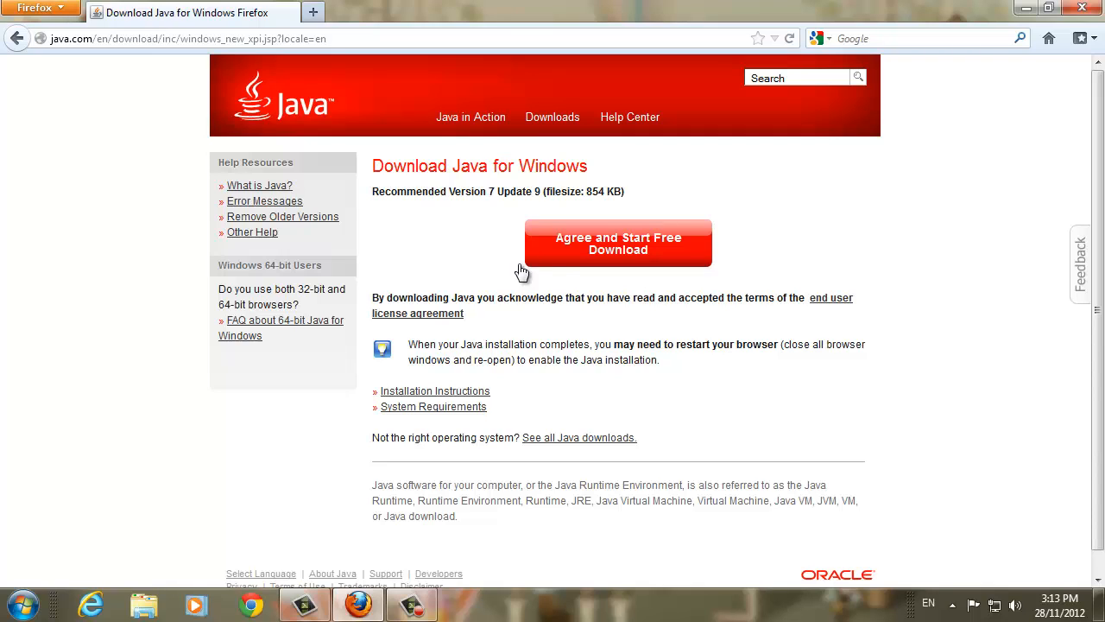
{"action": "mouse_move", "coordinate": [608, 251]}
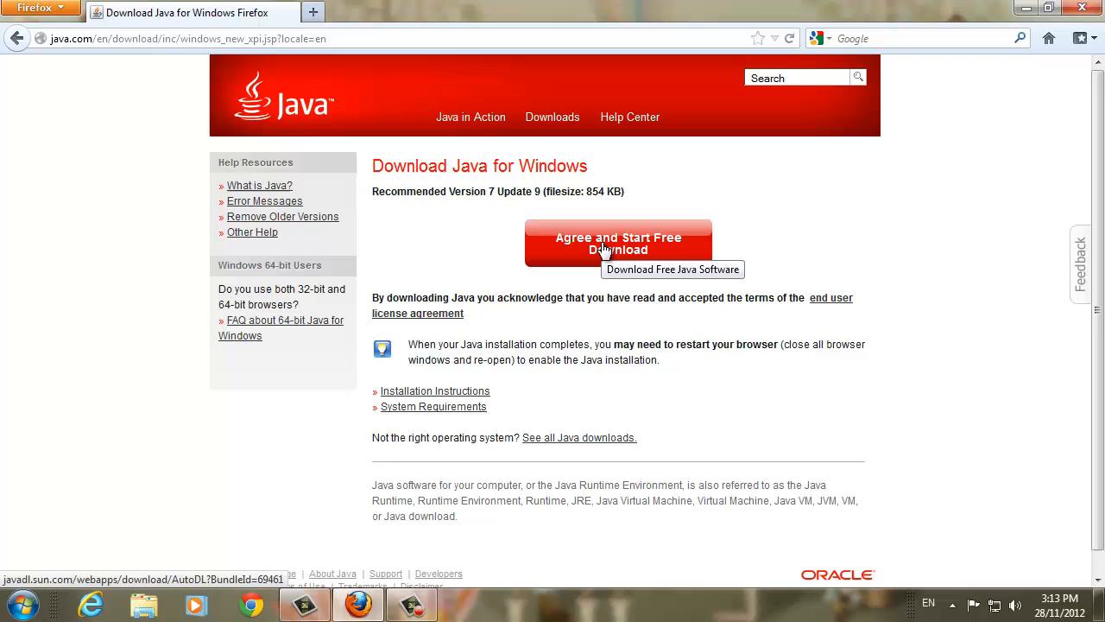
{"action": "left_click", "coordinate": [618, 243]}
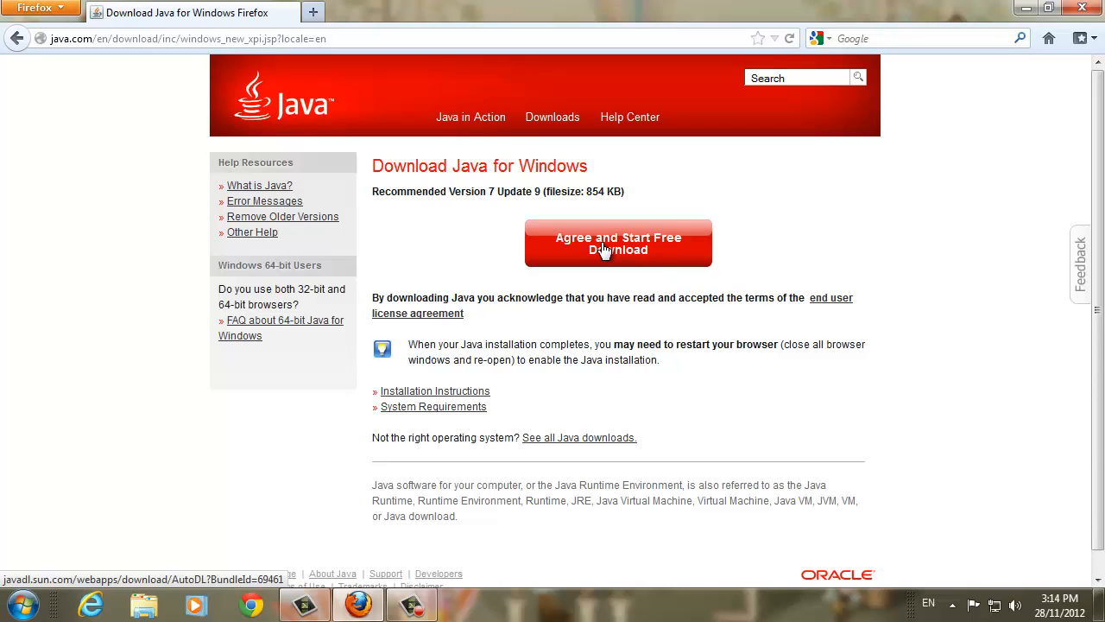
{"action": "left_click", "coordinate": [618, 242]}
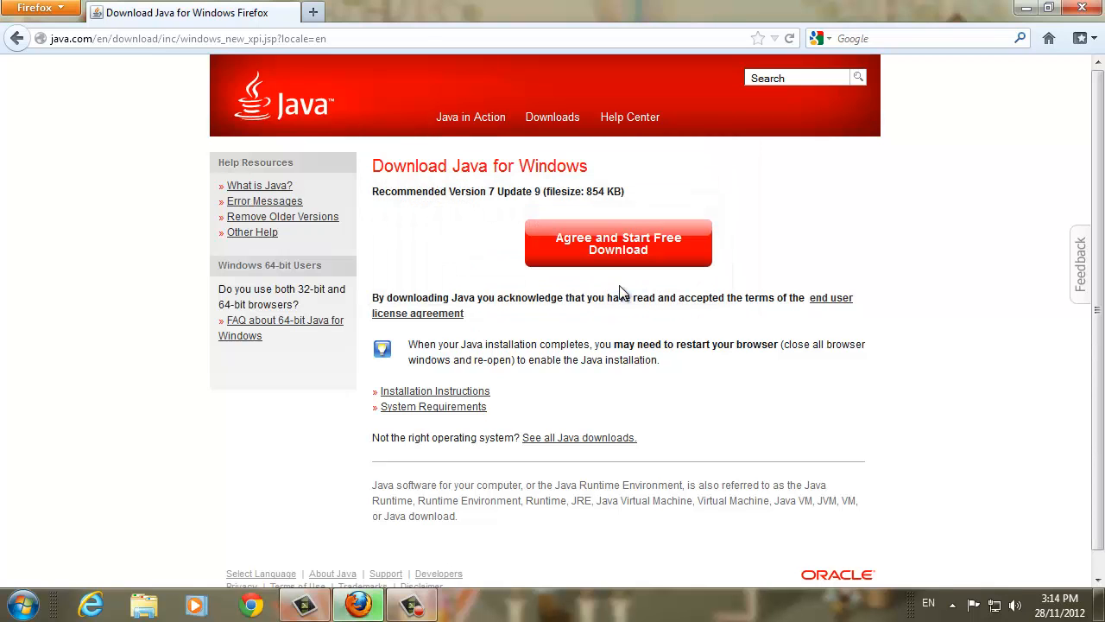
{"action": "left_click", "coordinate": [618, 242]}
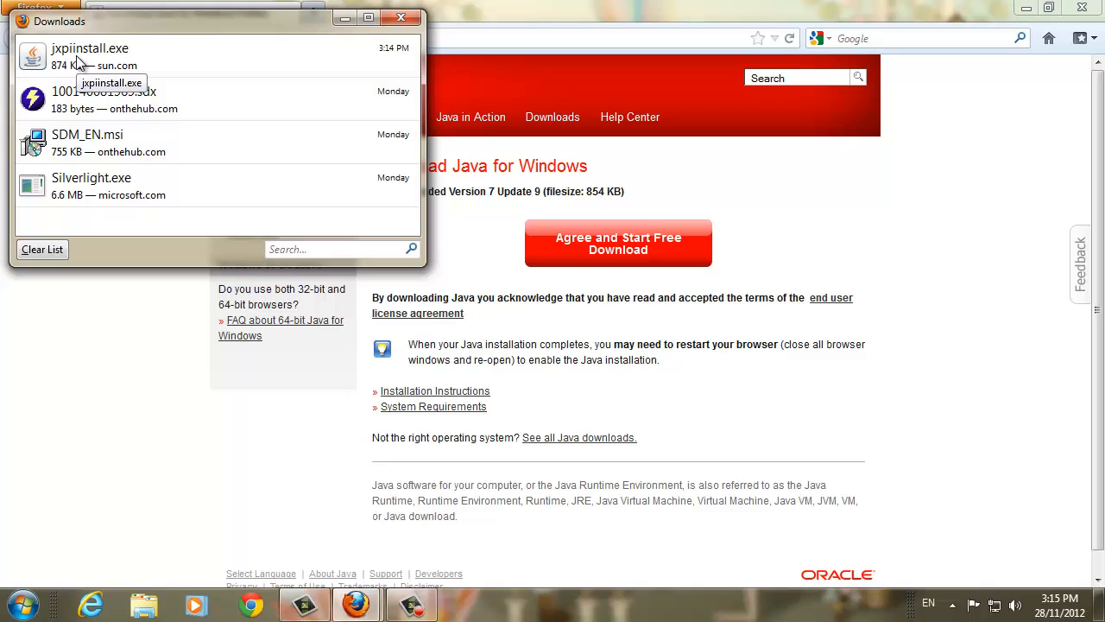
Step: Run jxpiinstall.exe from Downloads and approve the User Account Control prompt
{"action": "double_click", "coordinate": [89, 56]}
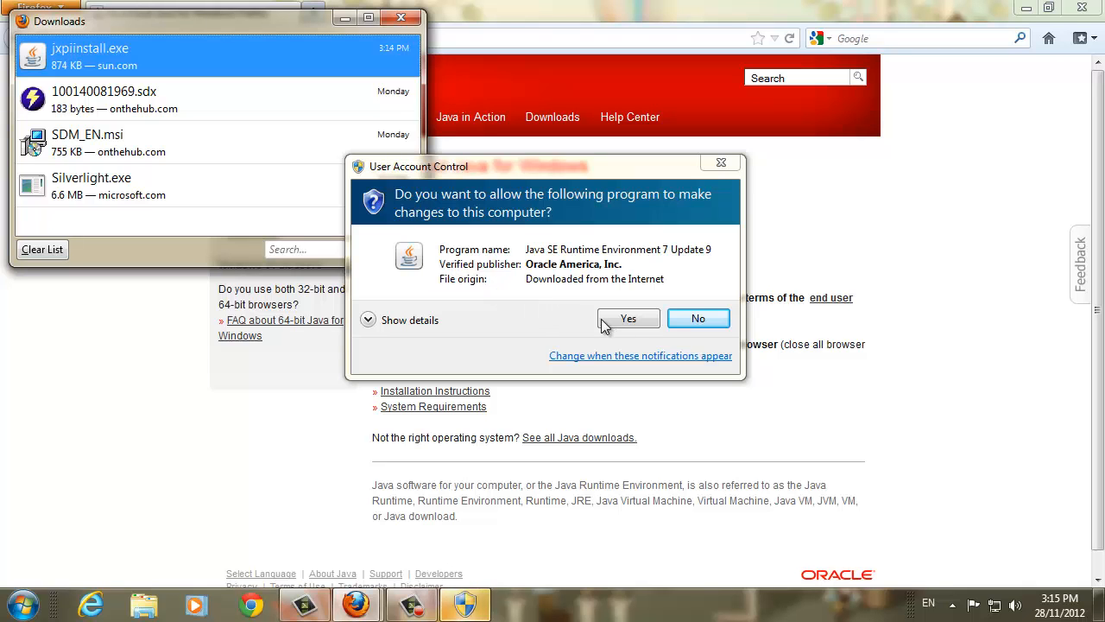
{"action": "left_click", "coordinate": [628, 317]}
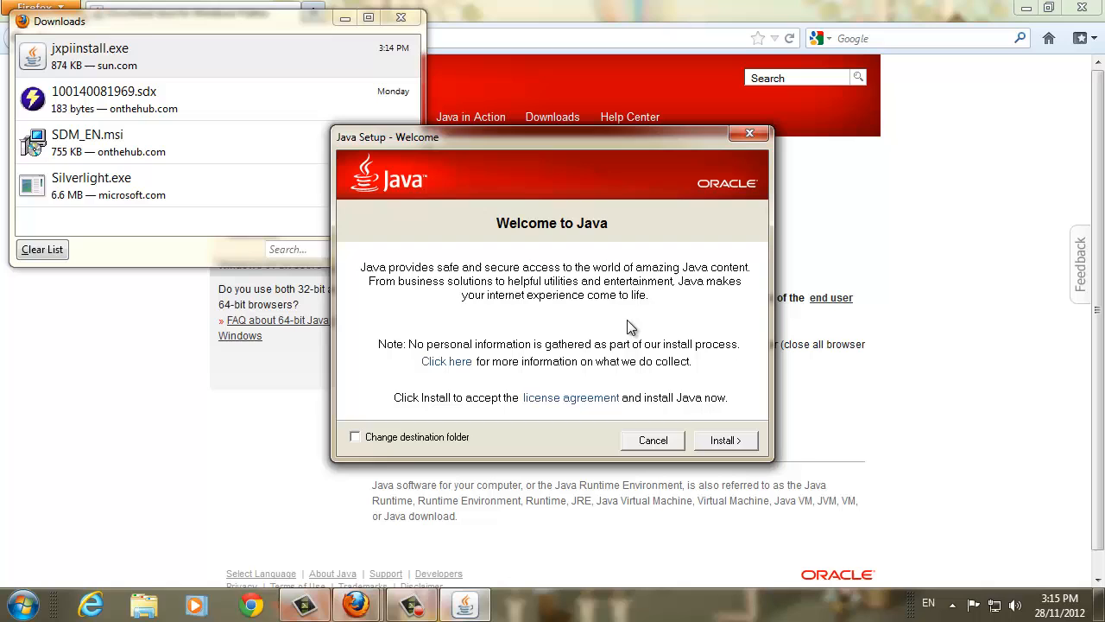
{"action": "mouse_move", "coordinate": [723, 453]}
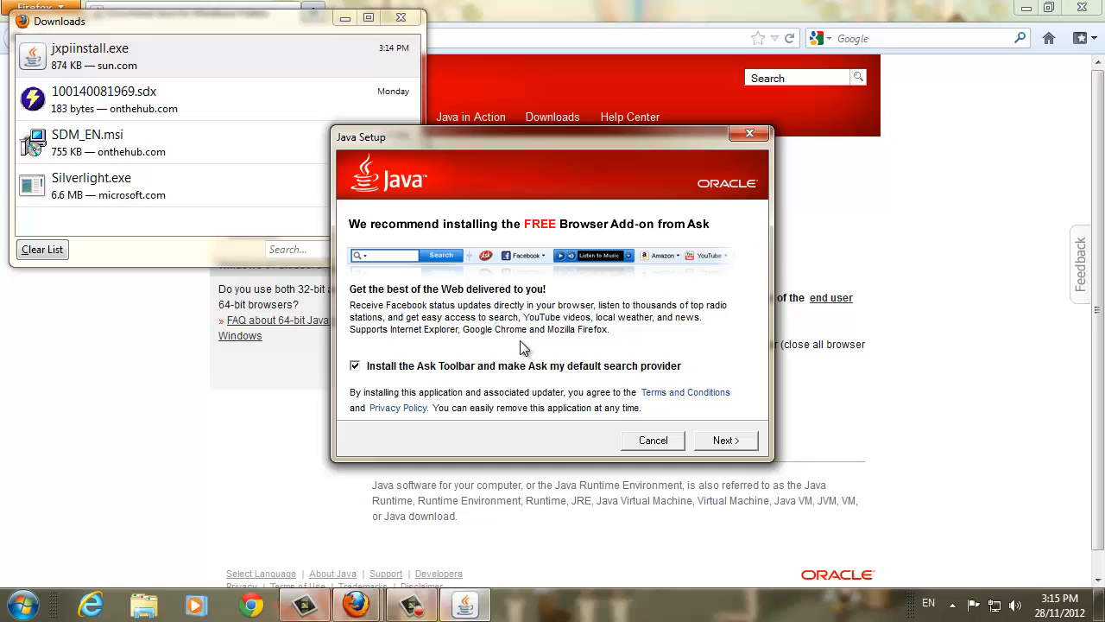
{"action": "mouse_move", "coordinate": [380, 387]}
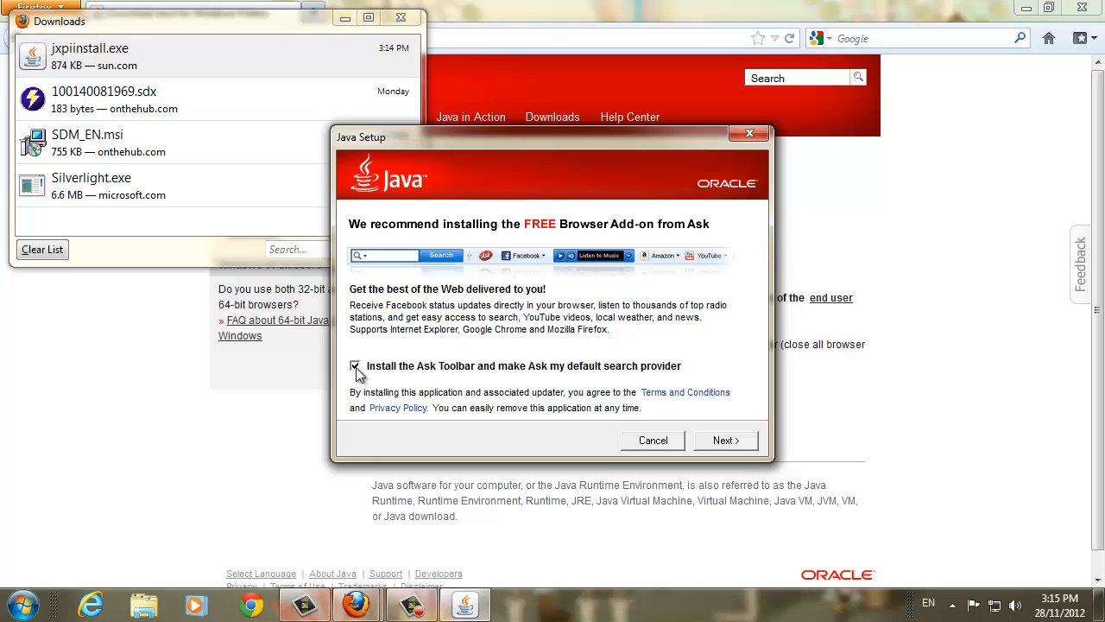
Step: Decline the Ask toolbar and search provider offer and continue the installation
{"action": "left_click", "coordinate": [355, 366]}
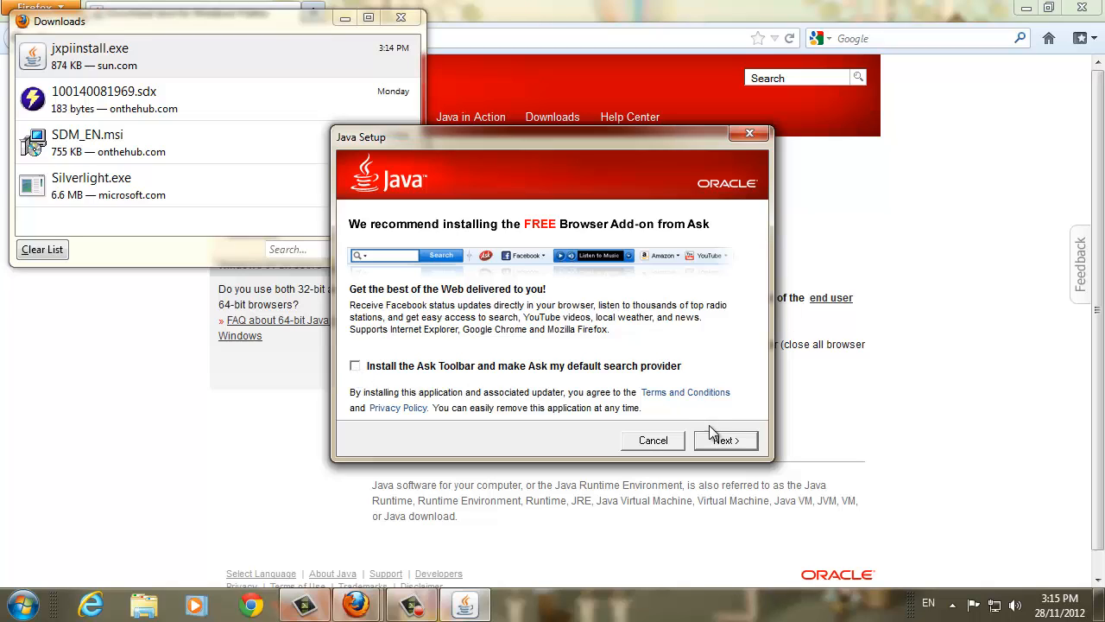
{"action": "left_click", "coordinate": [723, 440]}
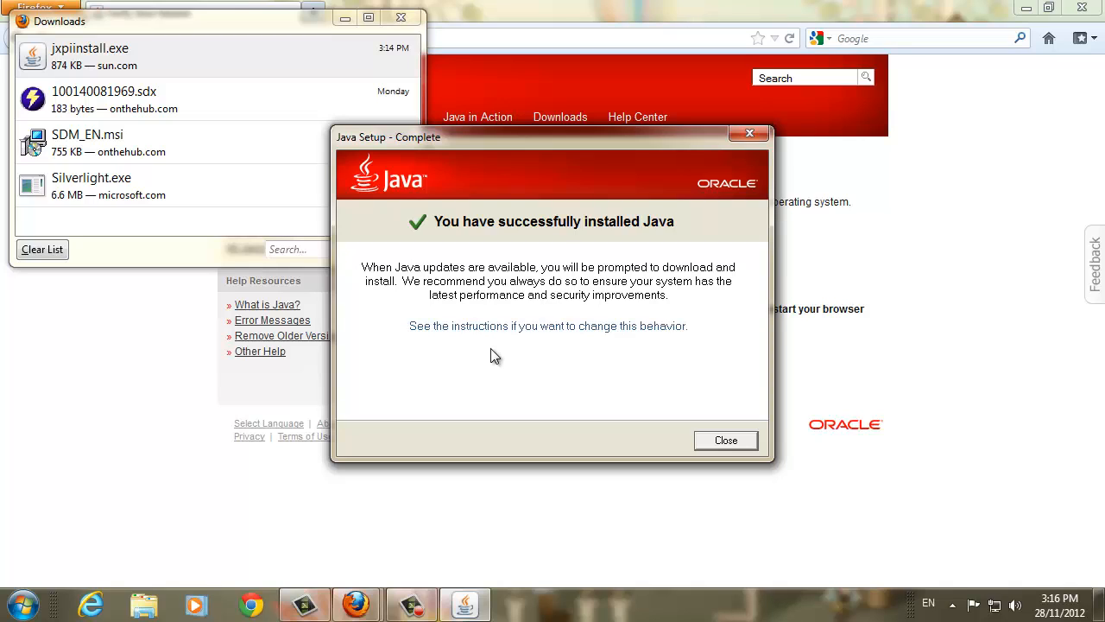
{"action": "mouse_move", "coordinate": [725, 441]}
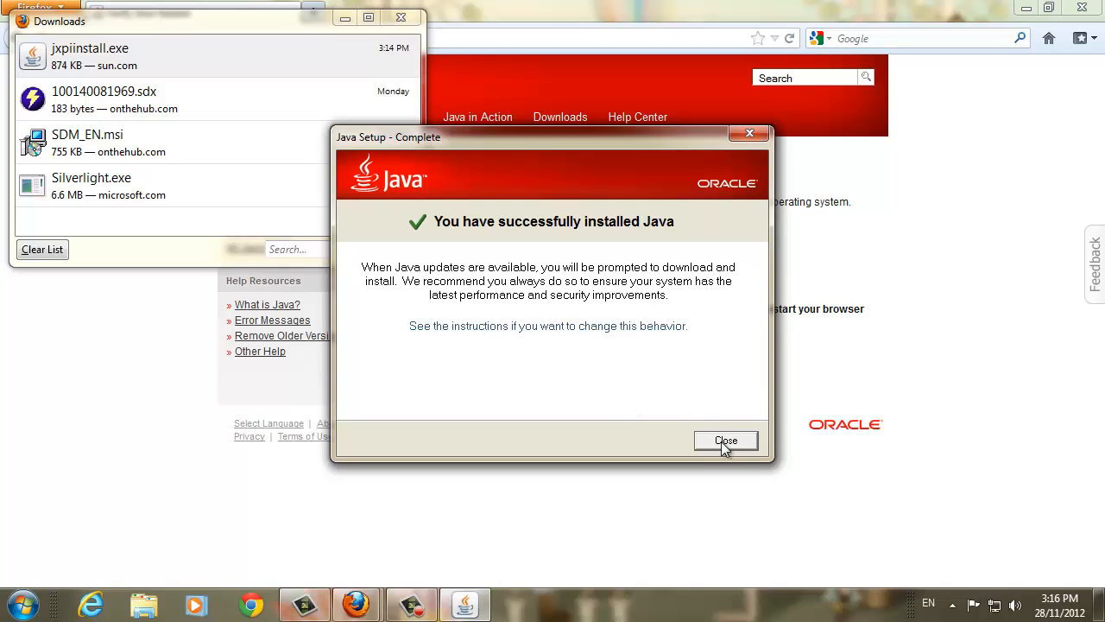
Step: Close the Java Setup - Complete dialog
{"action": "left_click", "coordinate": [725, 440]}
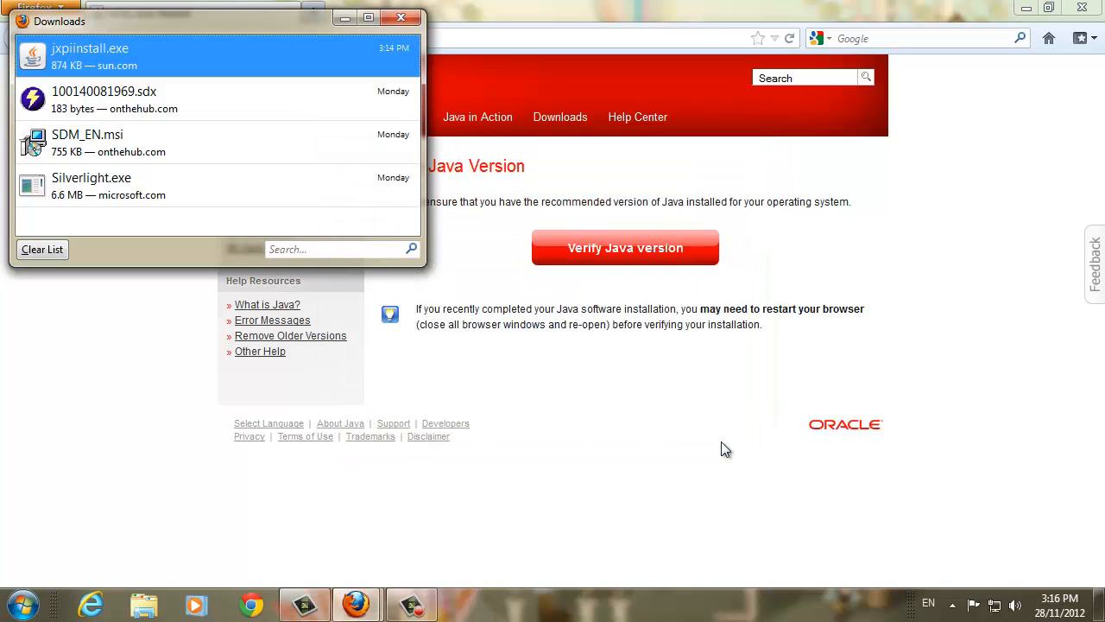
Step: Run Verify Java Version, confirming Java 7 Update 9 is installed
{"action": "left_click", "coordinate": [400, 17]}
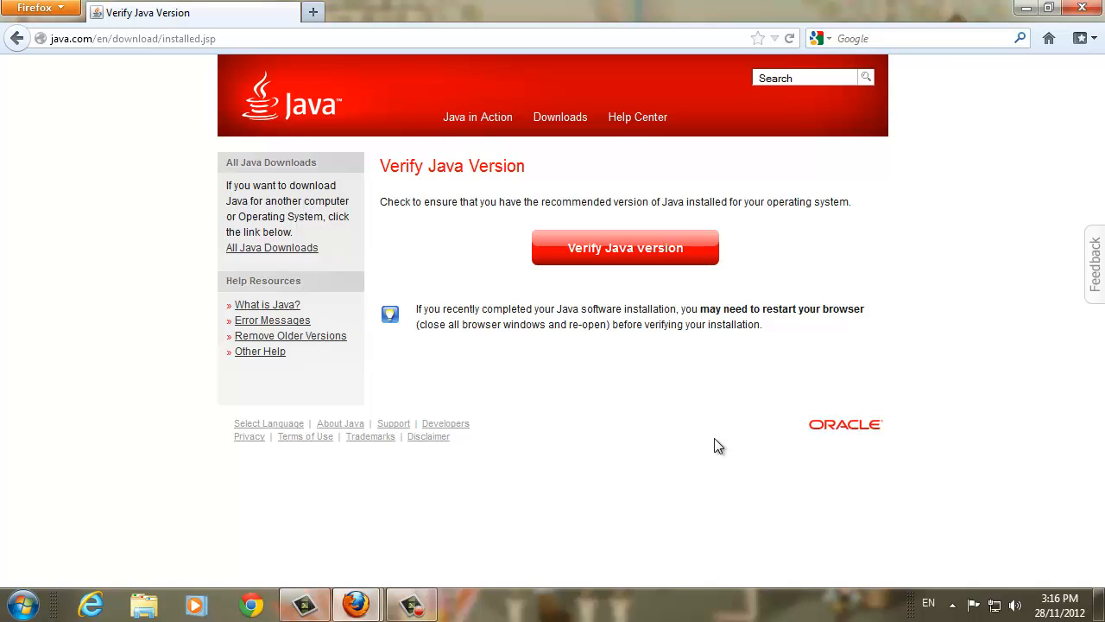
{"action": "mouse_move", "coordinate": [646, 303]}
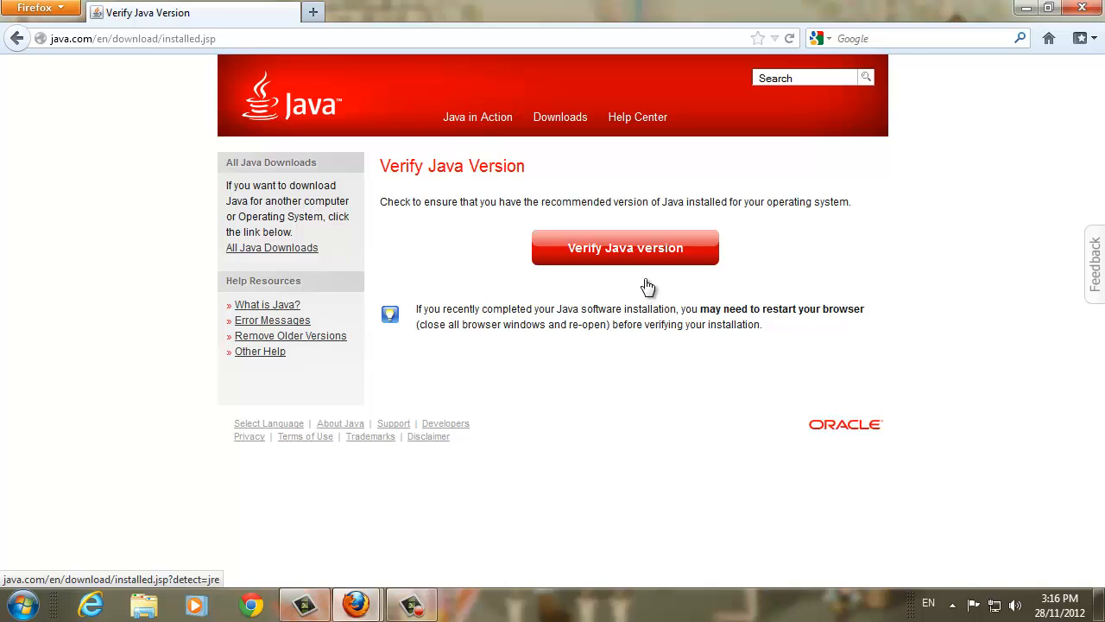
{"action": "mouse_move", "coordinate": [642, 252]}
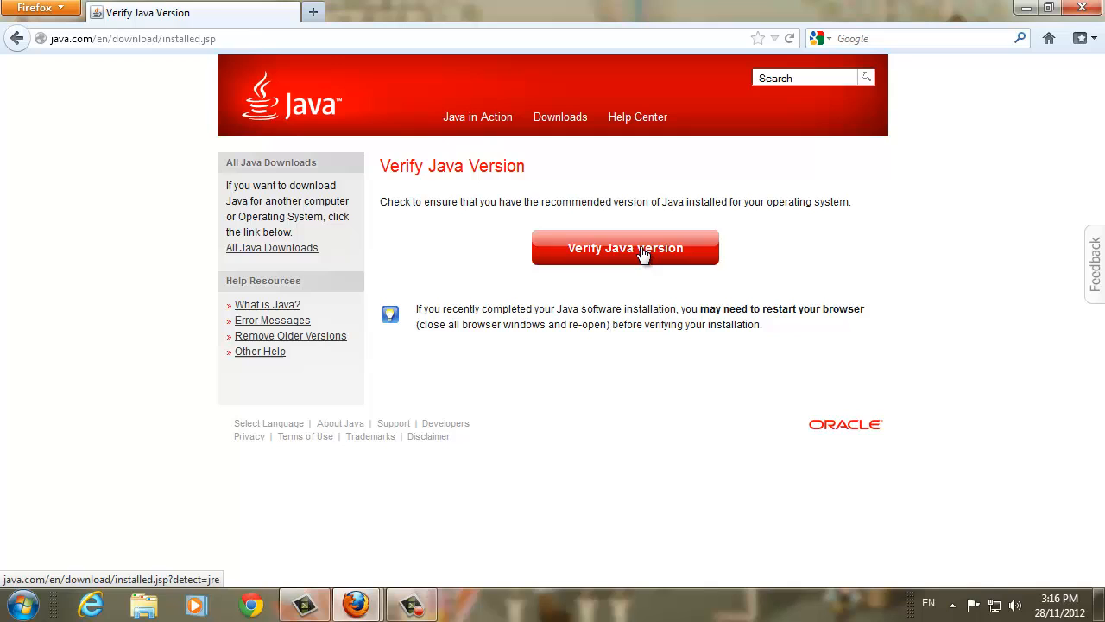
{"action": "left_click", "coordinate": [625, 248]}
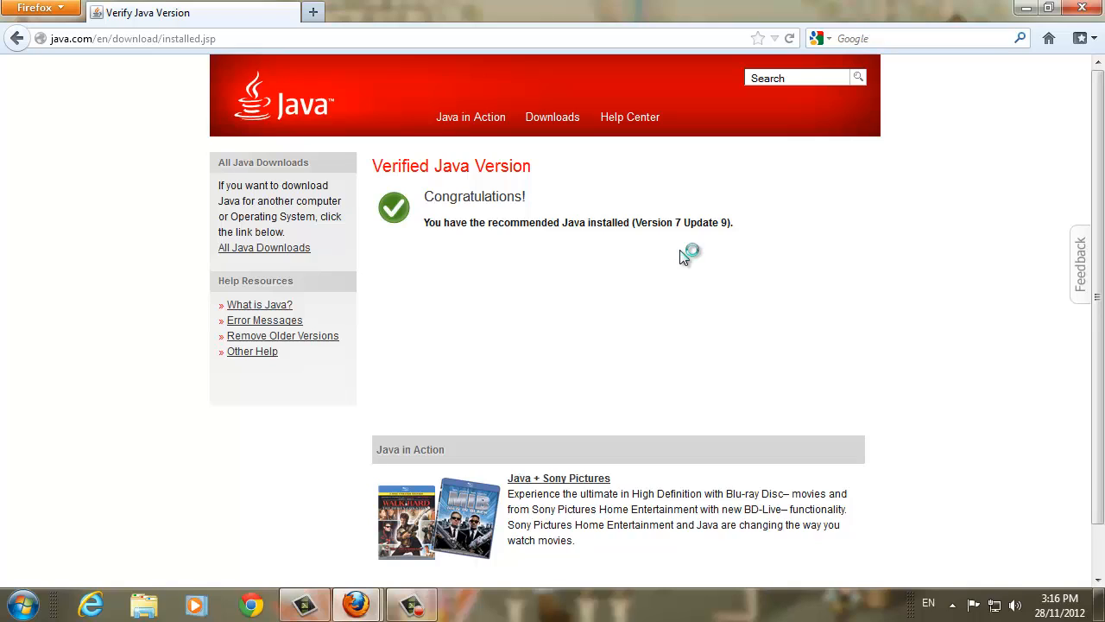
{"action": "mouse_move", "coordinate": [470, 259]}
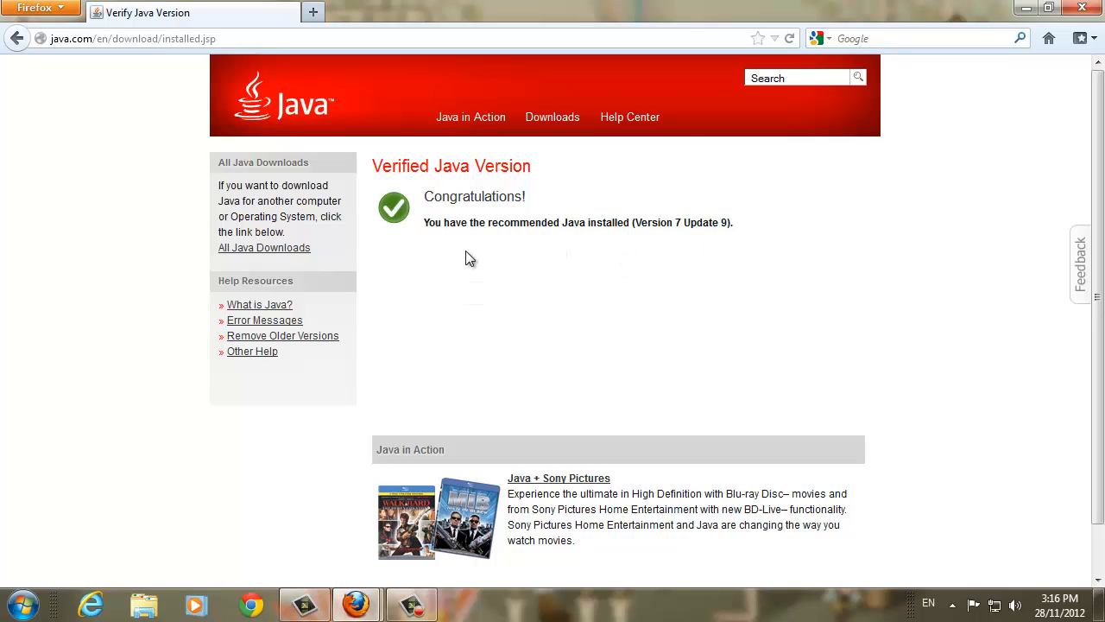
{"action": "mouse_move", "coordinate": [682, 251]}
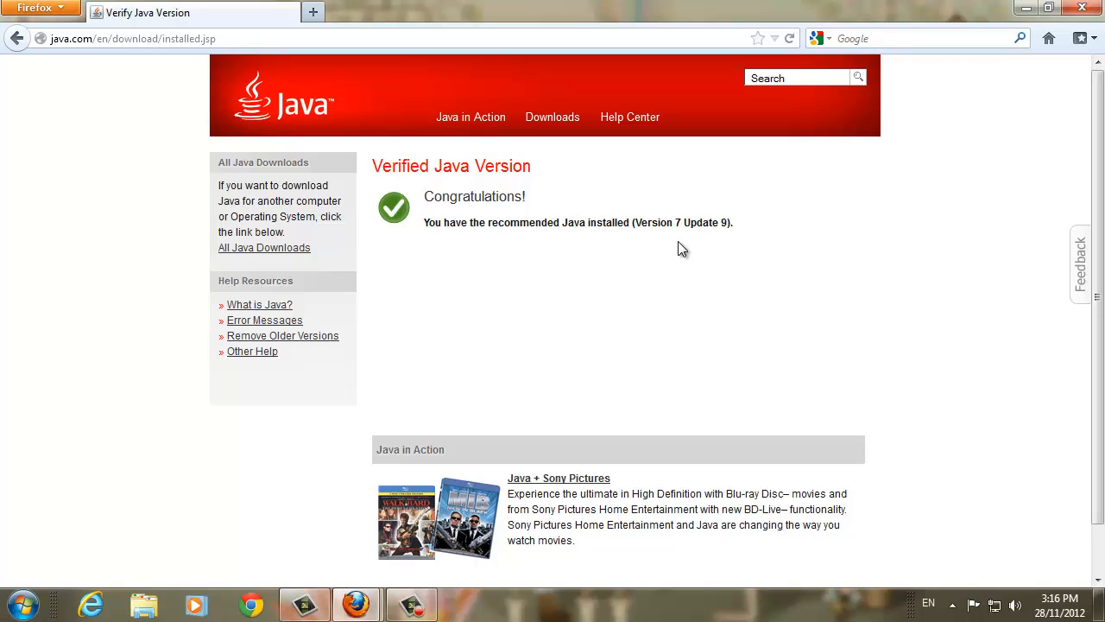
{"action": "mouse_move", "coordinate": [1096, 24]}
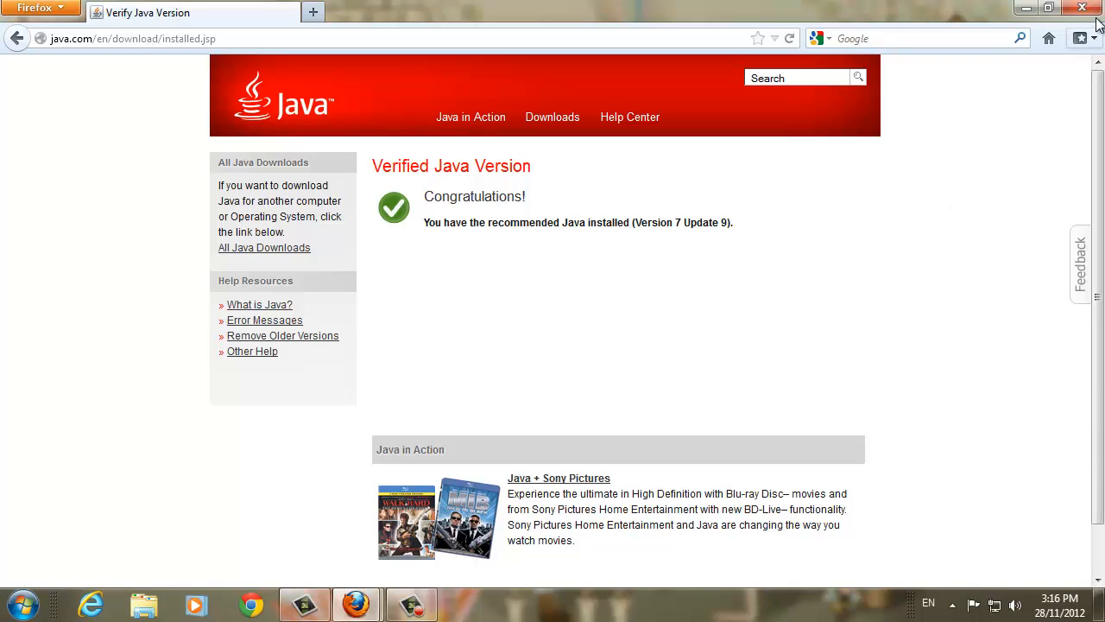
Step: Minimize the Firefox window to reveal the desktop
{"action": "left_click", "coordinate": [1081, 7]}
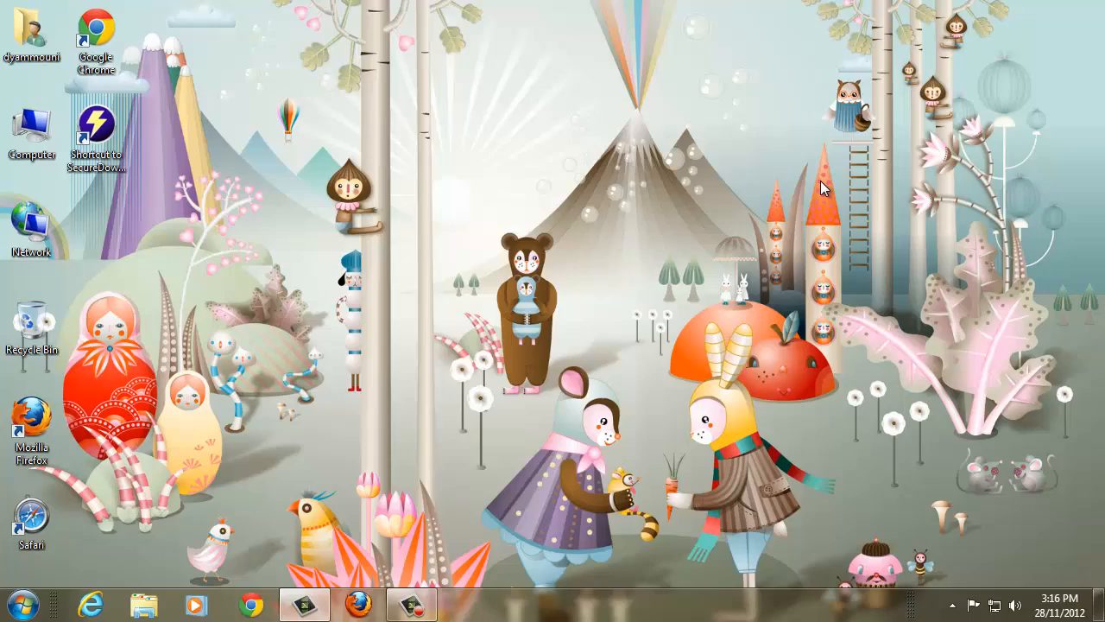
{"action": "mouse_move", "coordinate": [810, 188]}
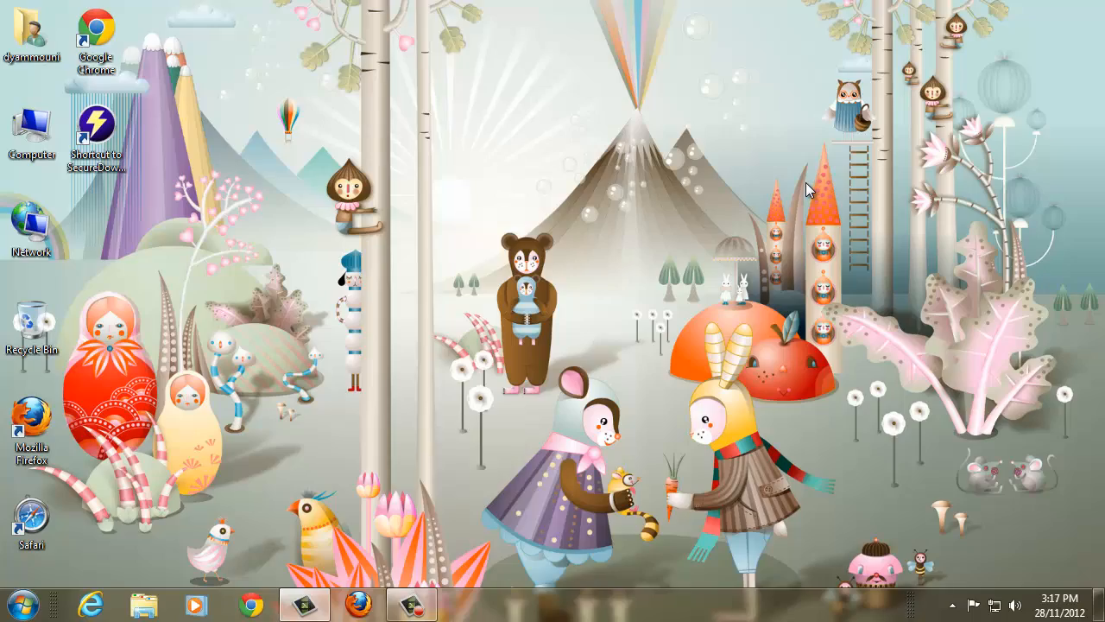